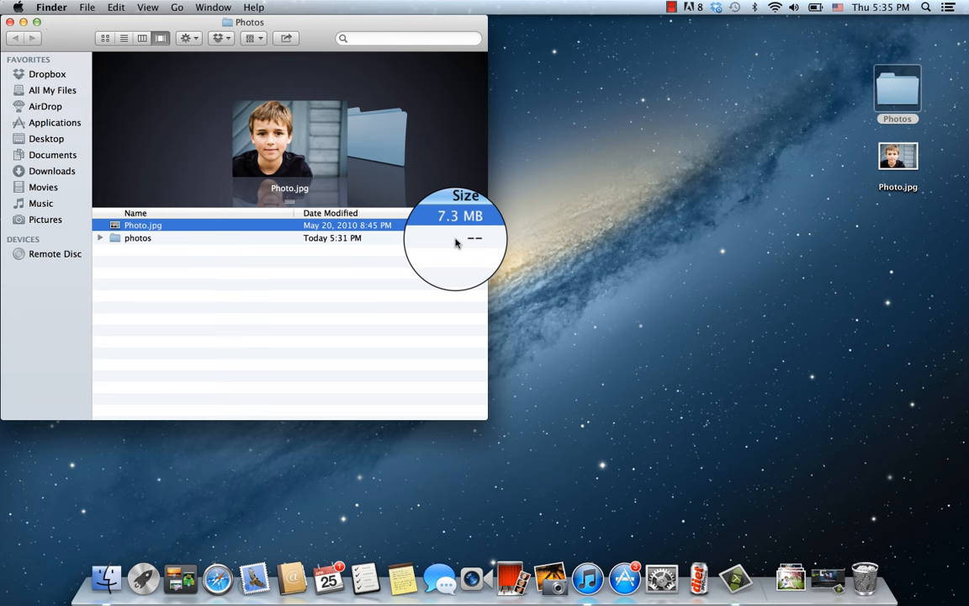
Bring up the shortcut menu for Photo.jpg (7.3 MB) in the Photos folder
right_click(143, 226)
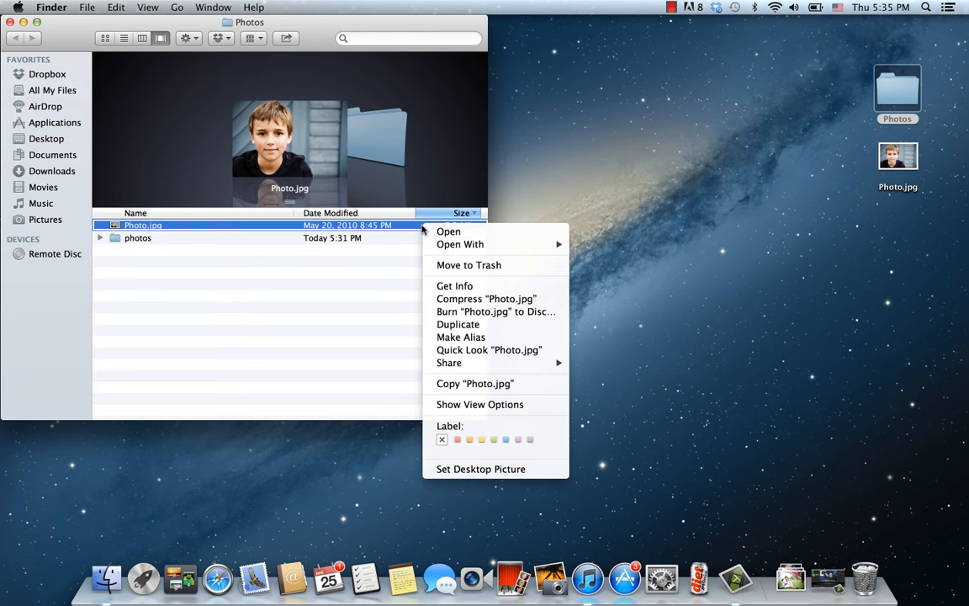
Duplicate Photo.jpg and compress Photo copy.jpg with JPEGmini down to 1.3 MB
left_click(698, 579)
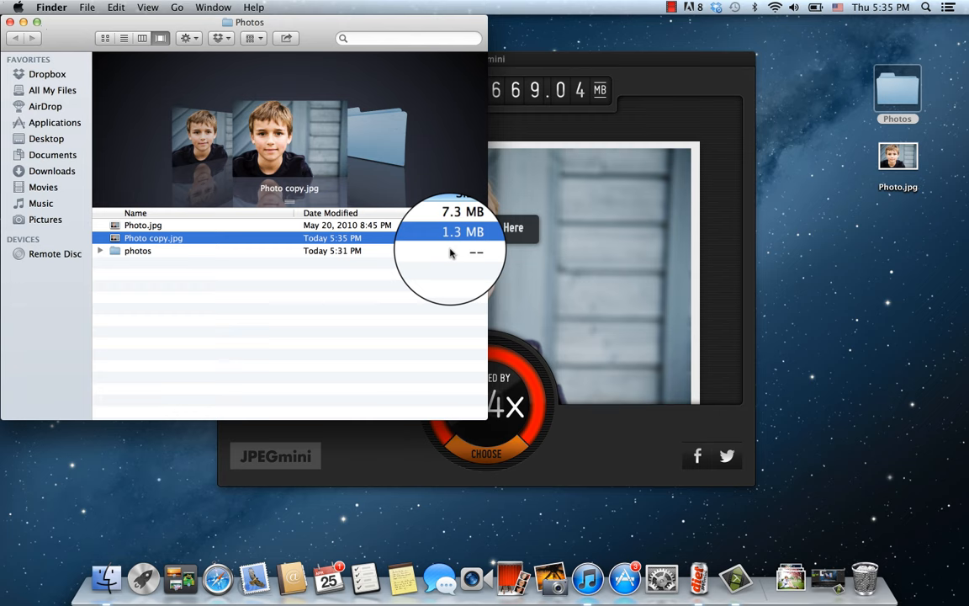
View Photo.jpg and Photo copy.jpg in Preview at actual size for comparison
double_click(143, 225)
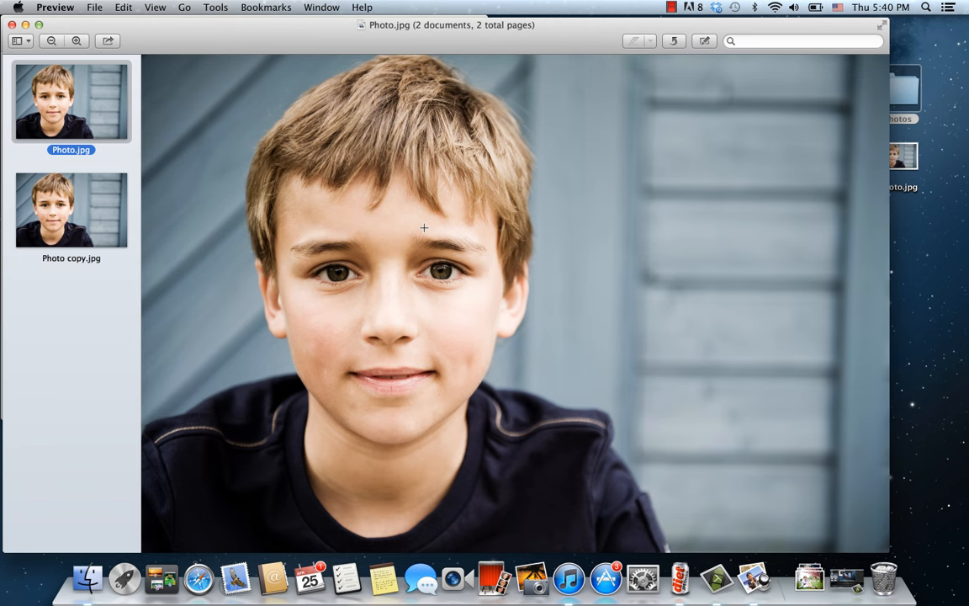
left_click(155, 7)
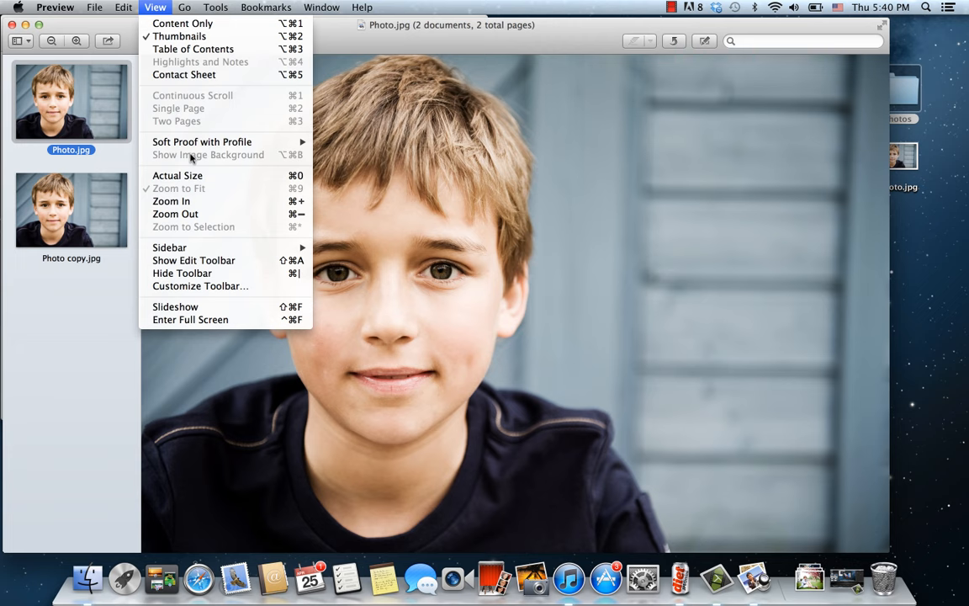
left_click(71, 209)
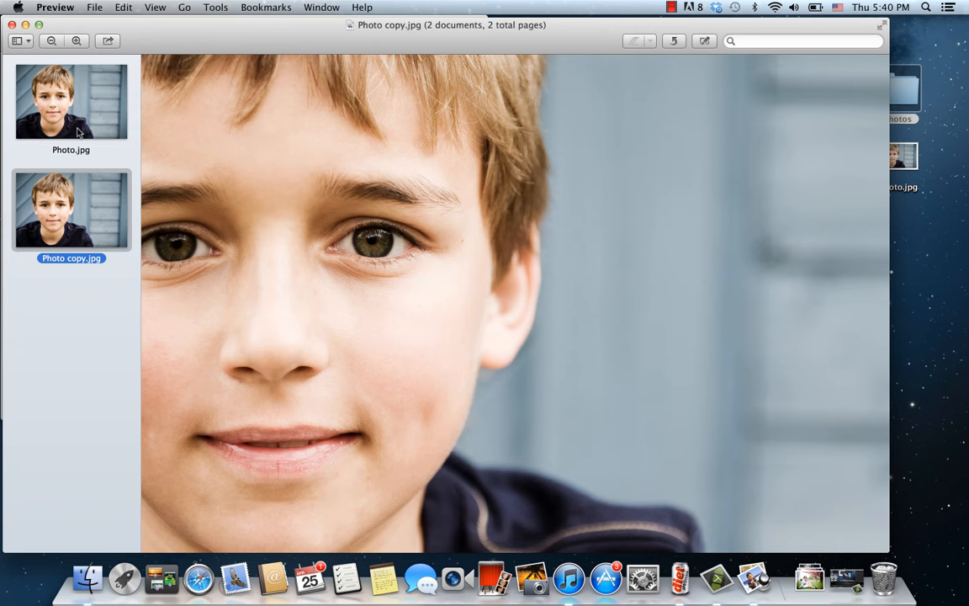